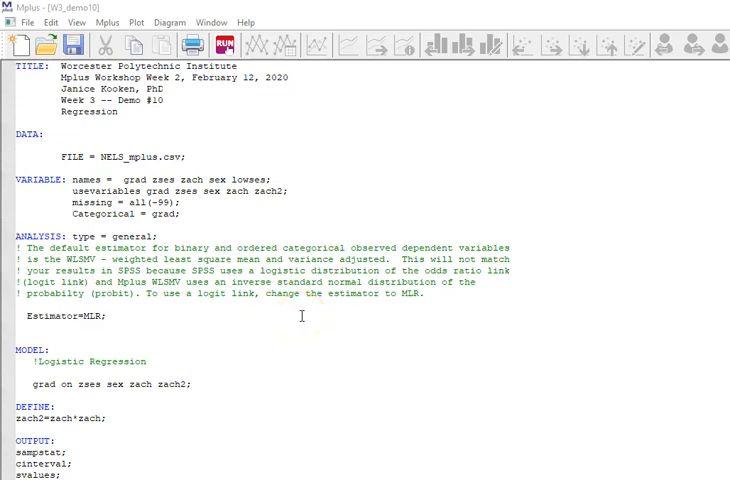
mouse_move(294, 346)
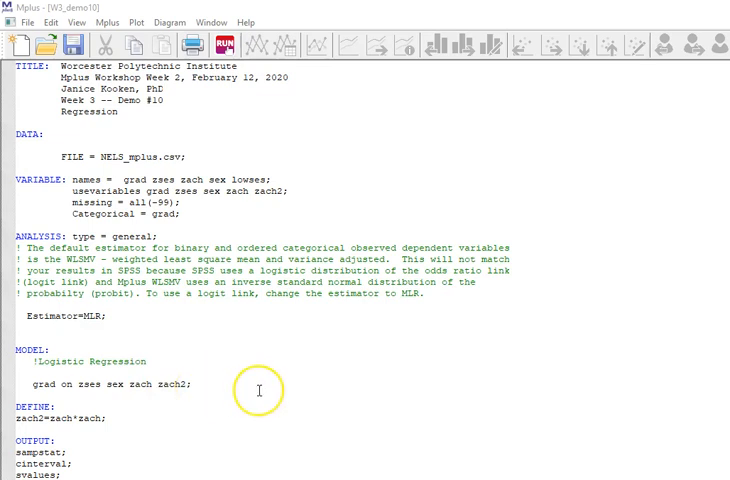
mouse_move(270, 393)
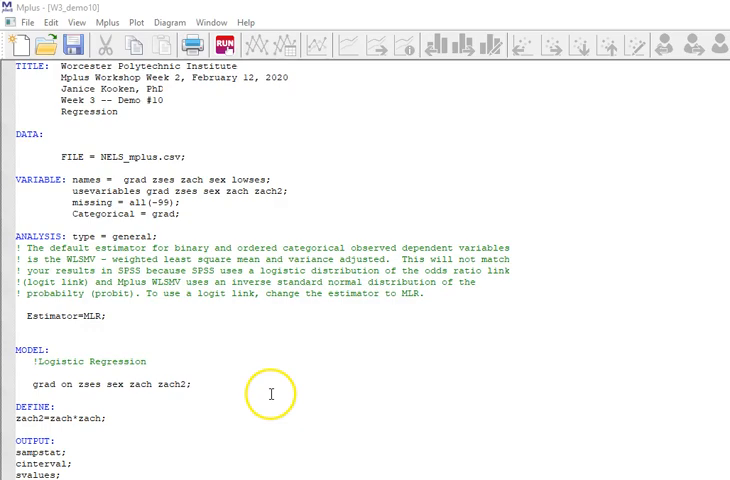
Open the w3_demo10 output and scroll to the model and odds ratio results
left_click(228, 45)
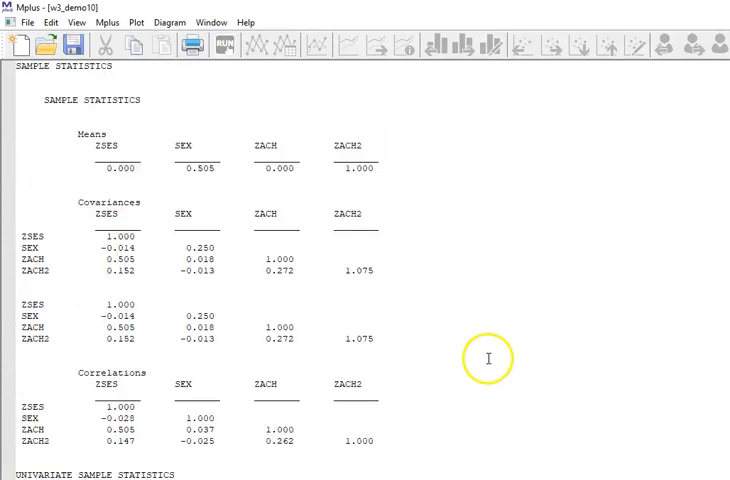
scroll("down", 3)
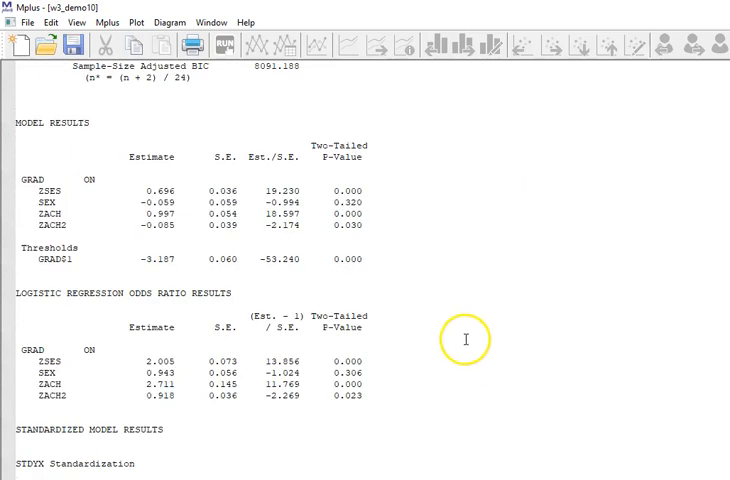
mouse_move(300, 245)
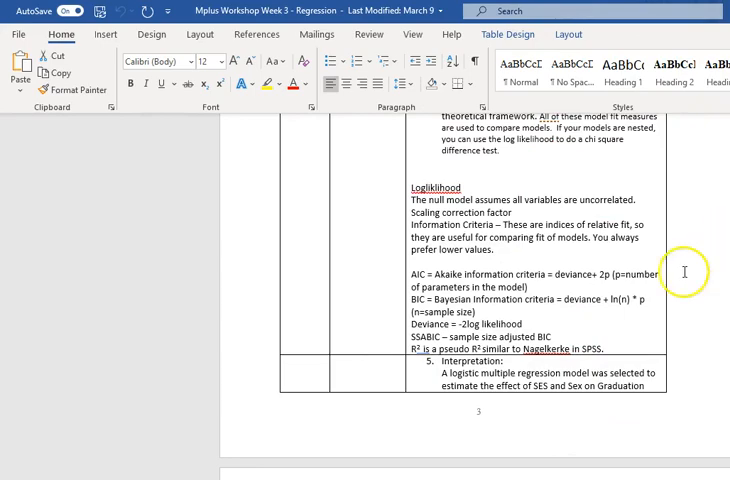
Scroll the Word notes to the Demo8–Demo10 model-fit comparison table
scroll("down", 3)
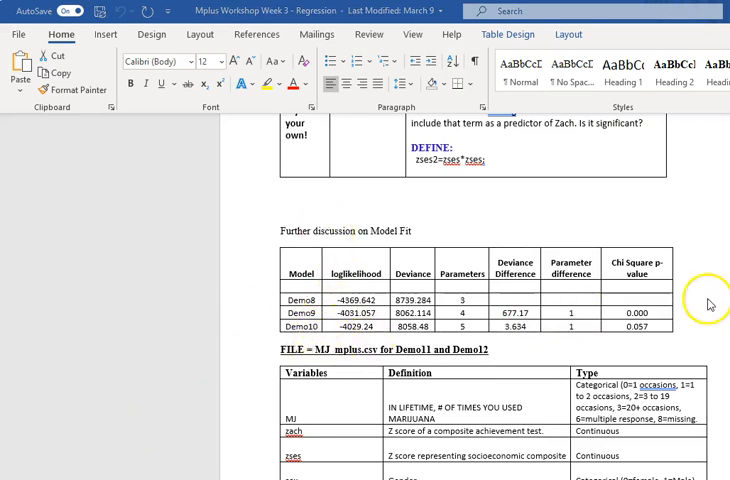
mouse_move(658, 318)
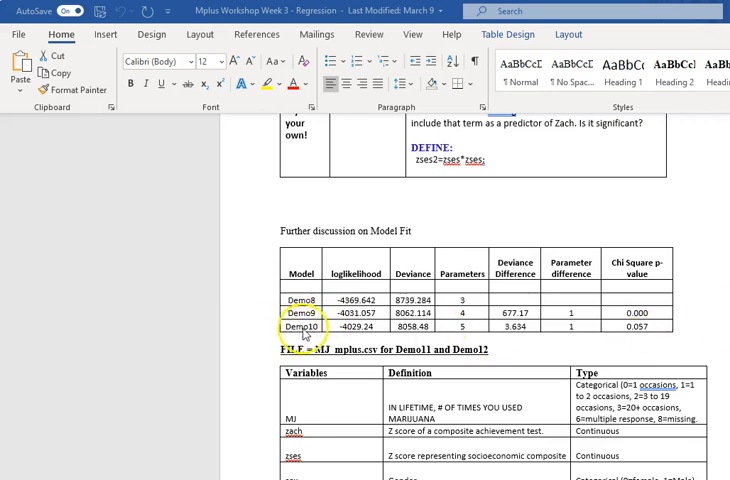
mouse_move(480, 336)
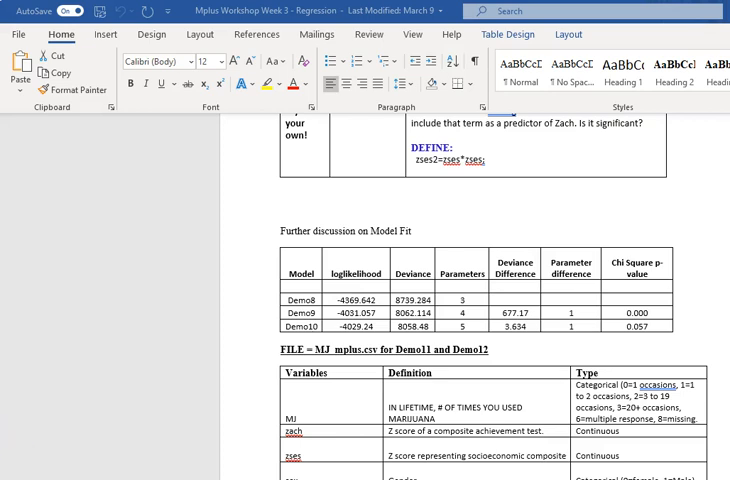
Scroll through the MJ_mplus.csv variables table onto the next page and back
scroll("down", 3)
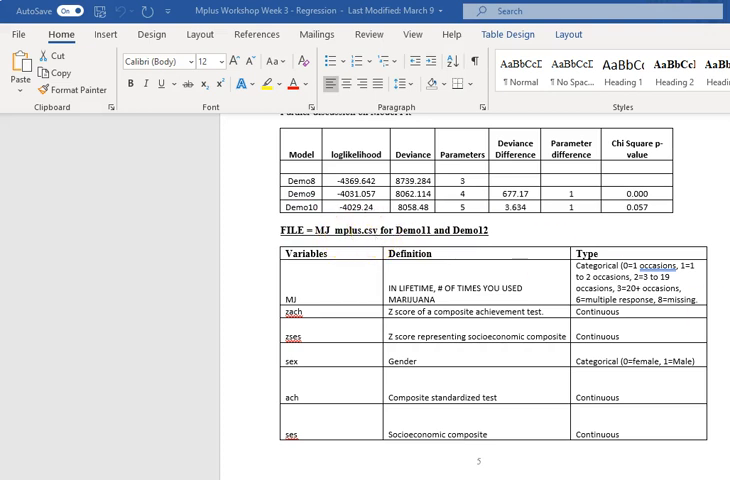
scroll("down", 3)
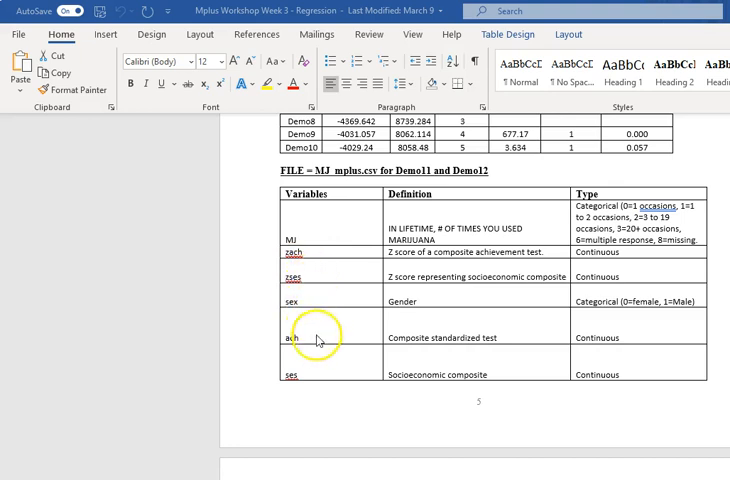
mouse_move(325, 315)
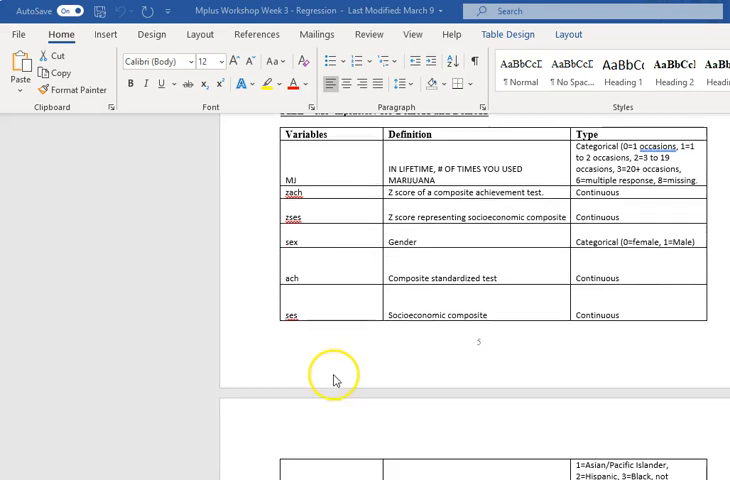
scroll("down", 3)
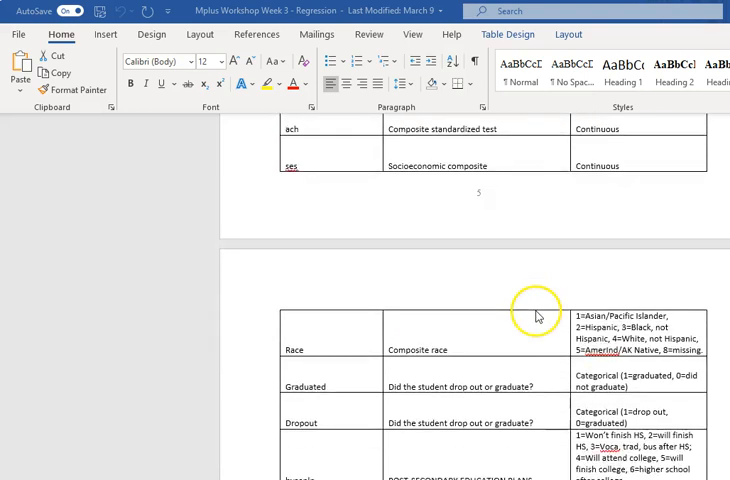
scroll("down", 3)
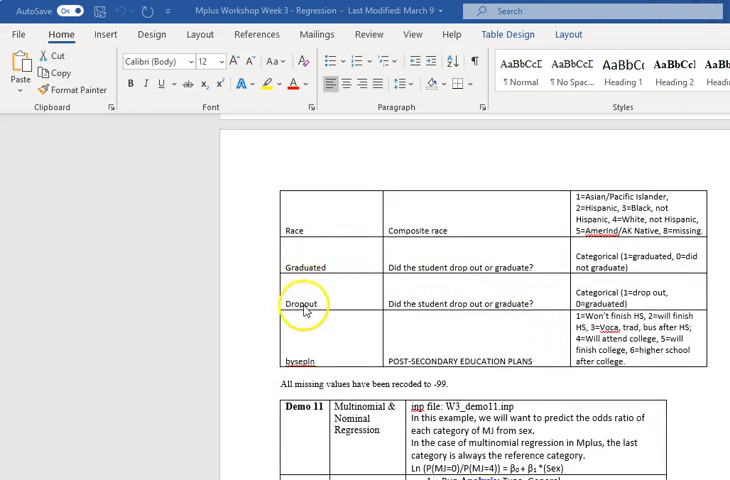
mouse_move(427, 370)
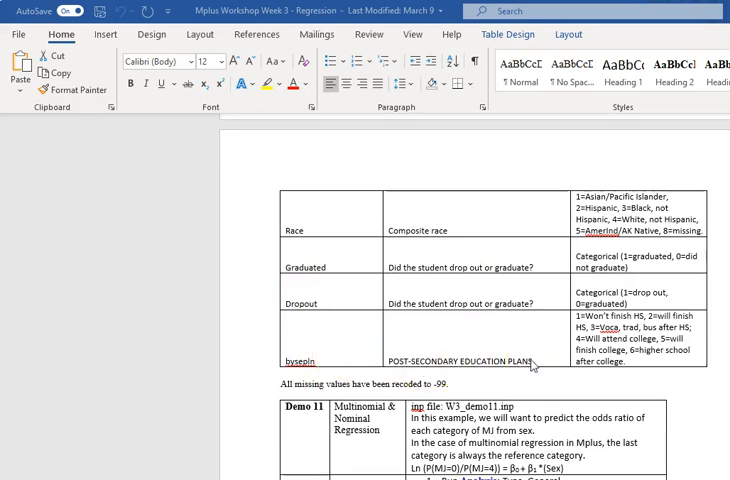
scroll("up", 3)
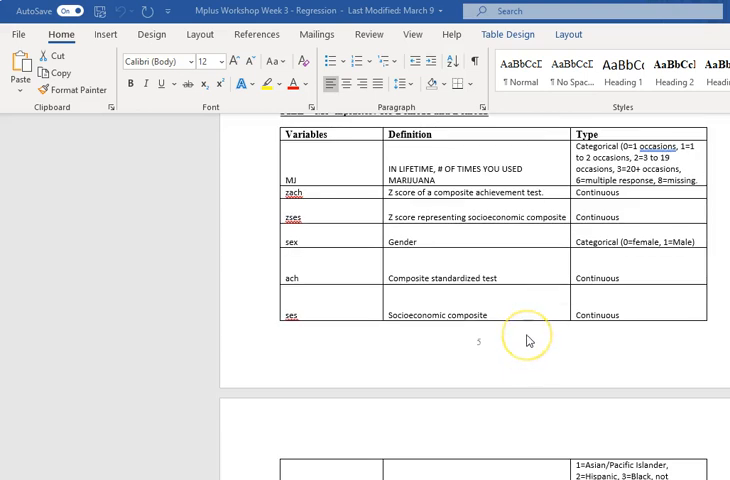
mouse_move(530, 338)
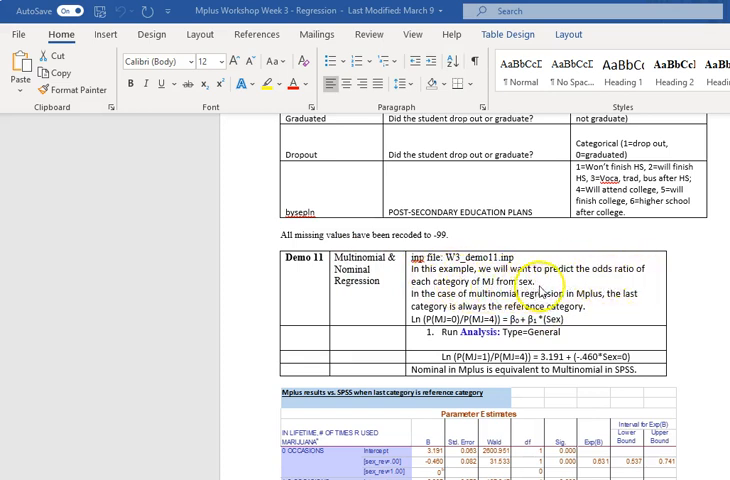
mouse_move(555, 306)
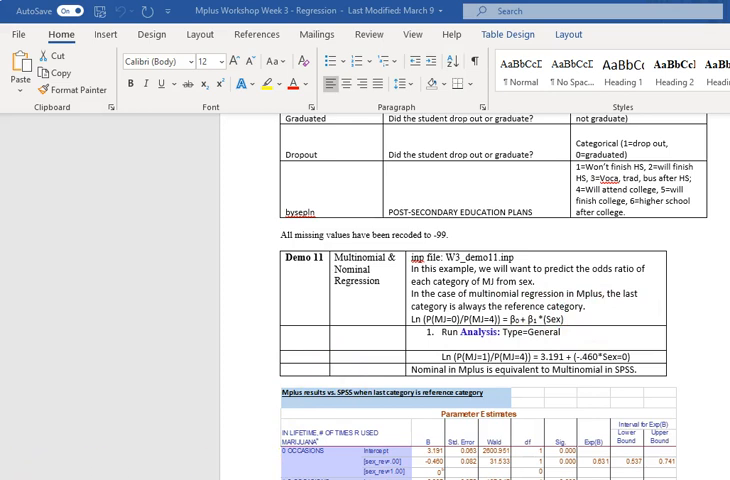
Scroll to the Demo 11 notes and the SPSS Parameter Estimates table
scroll("down", 3)
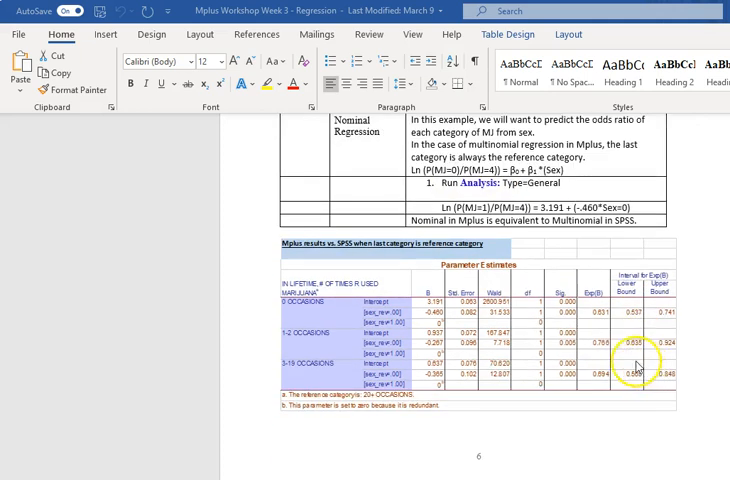
mouse_move(462, 424)
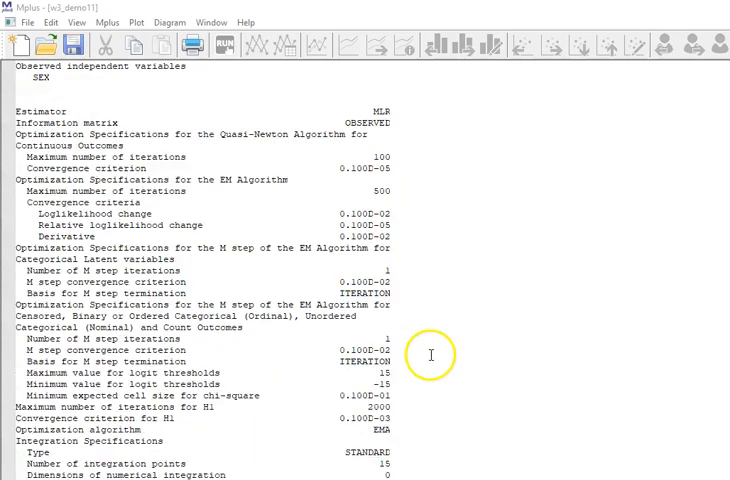
Scroll the w3_demo11 output to MODEL RESULTS with SEX estimates −0.460, −0.267, −0.365
scroll("down", 3)
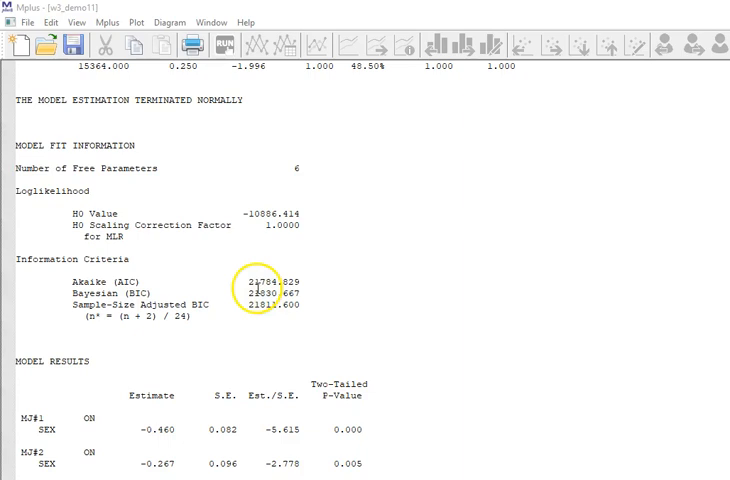
scroll("down", 3)
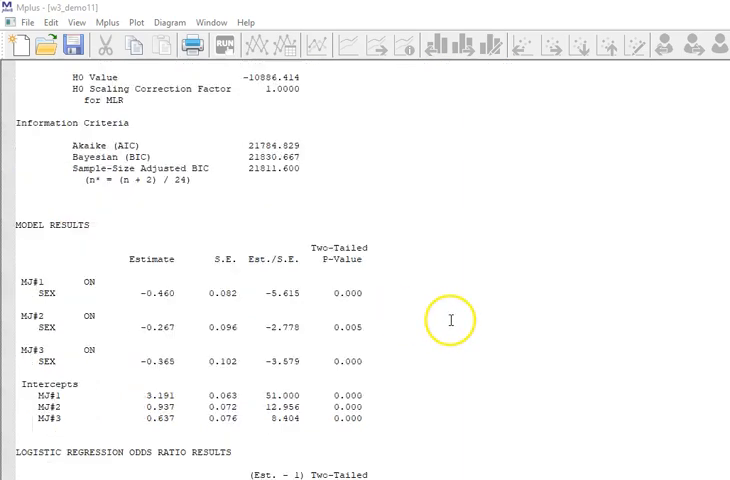
scroll("down", 3)
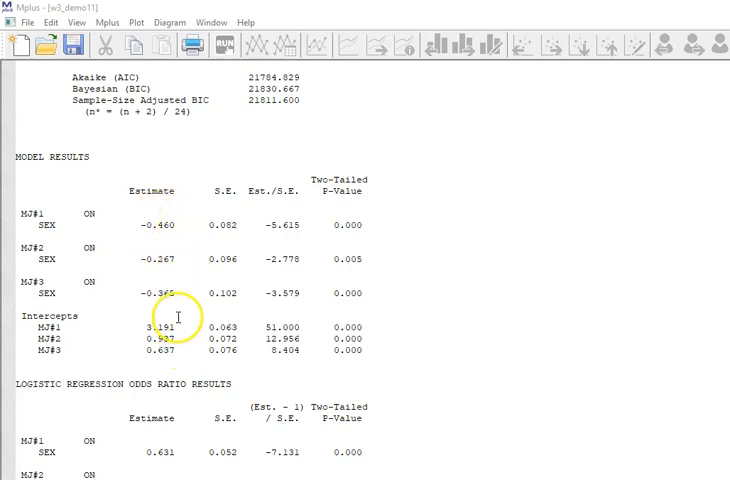
mouse_move(185, 223)
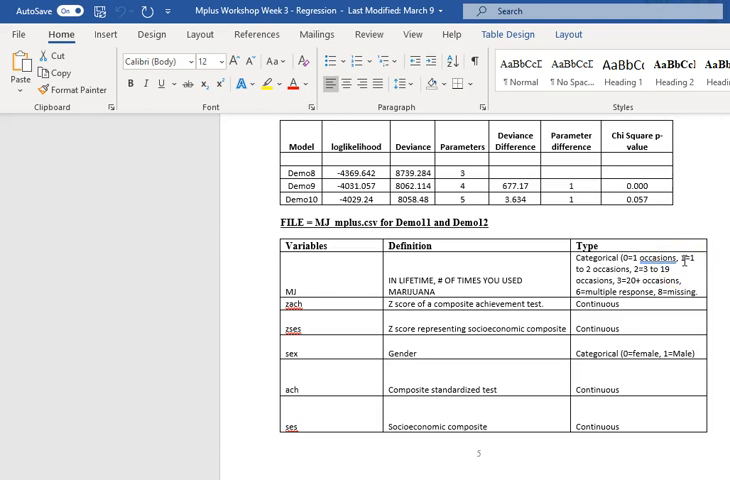
Scroll to the page 6 table comparing Mplus with SPSS, last category as reference
scroll("down", 3)
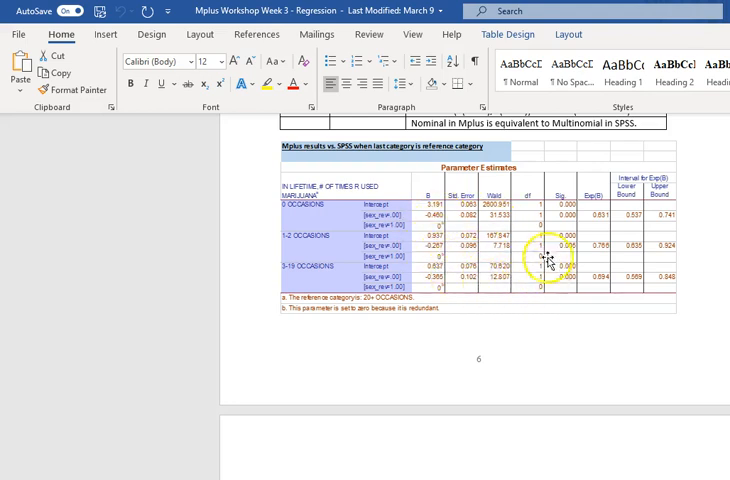
scroll("down", 3)
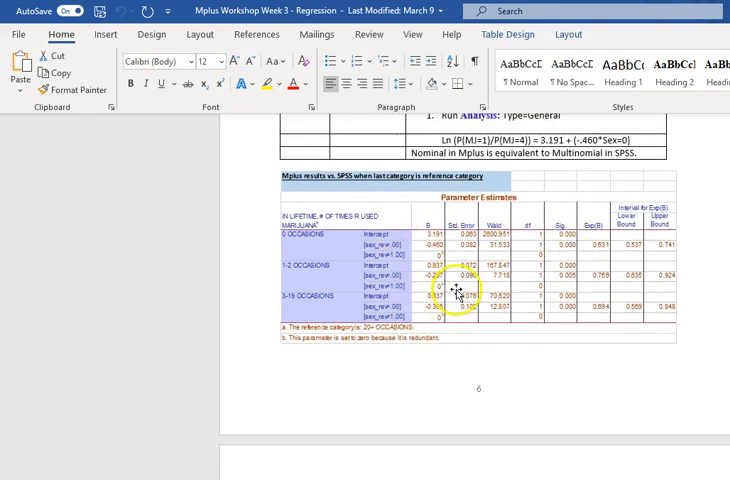
mouse_move(483, 378)
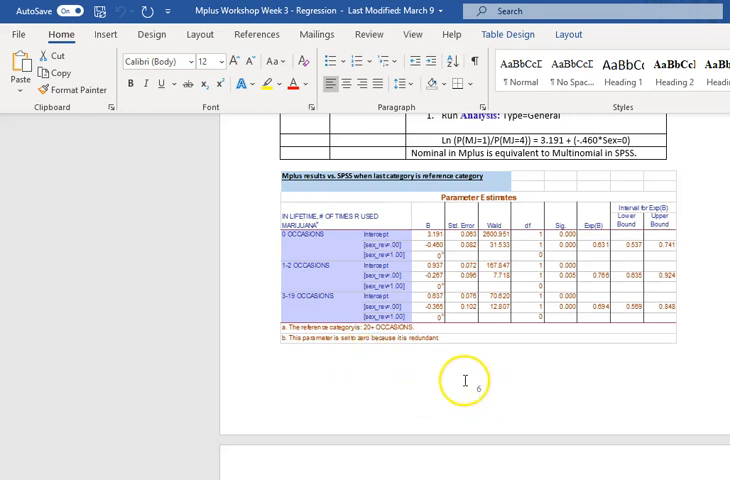
mouse_move(513, 390)
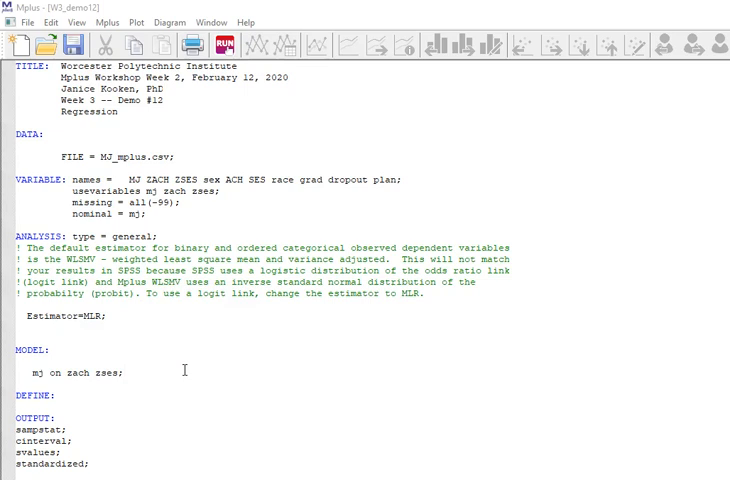
Run Demo 12 and scroll to MODEL RESULTS showing ZACH estimate 0.275 for MJ#1
left_click(222, 45)
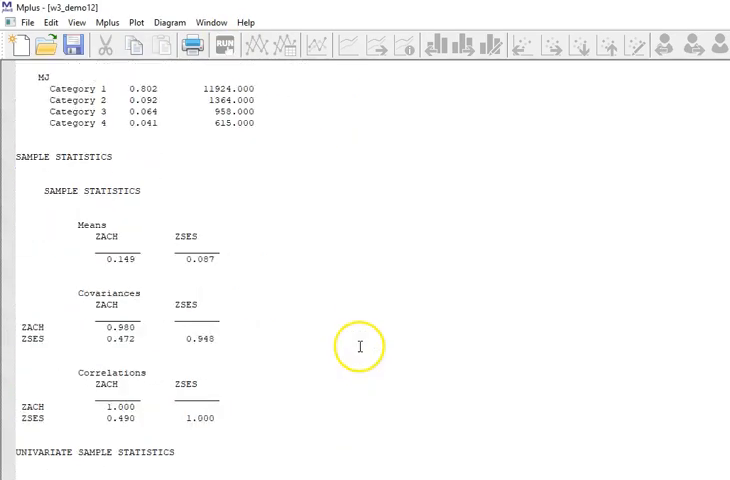
scroll("down", 3)
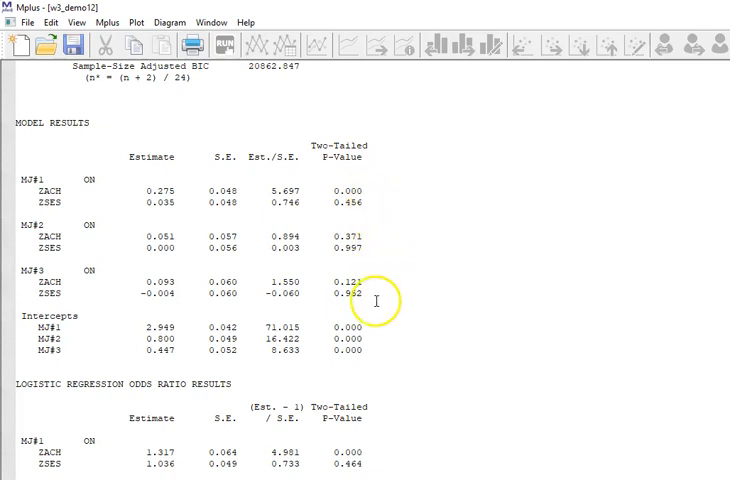
mouse_move(392, 259)
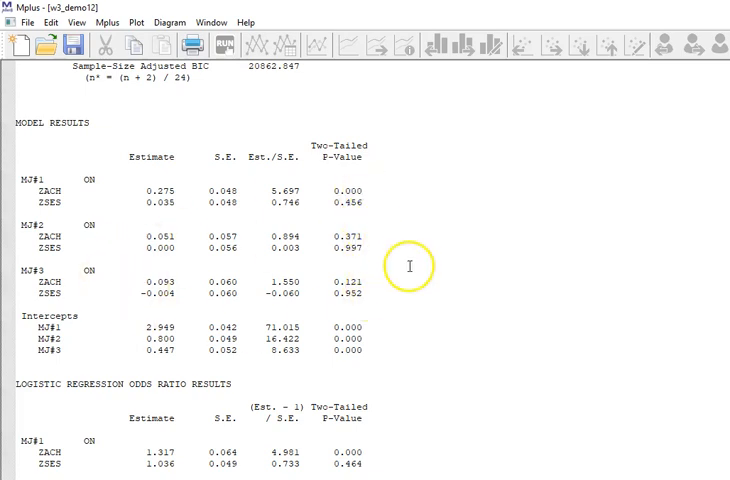
mouse_move(391, 291)
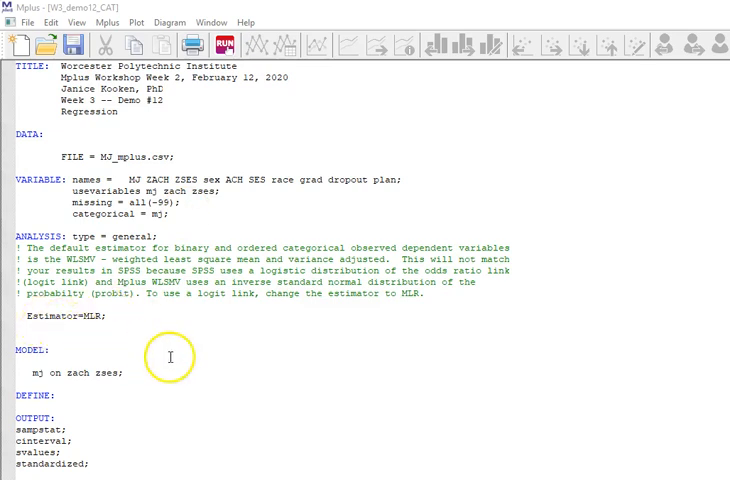
Run w3_demo12_cat and scroll to results showing ZACH −0.219 and thresholds
left_click(224, 45)
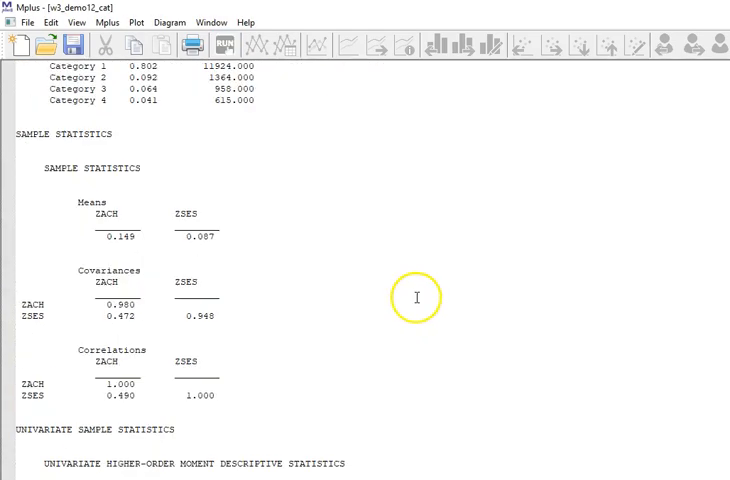
scroll("down", 3)
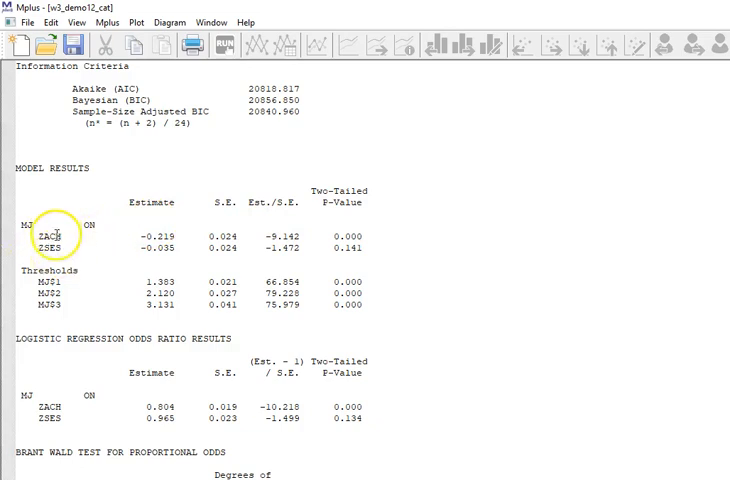
mouse_move(175, 313)
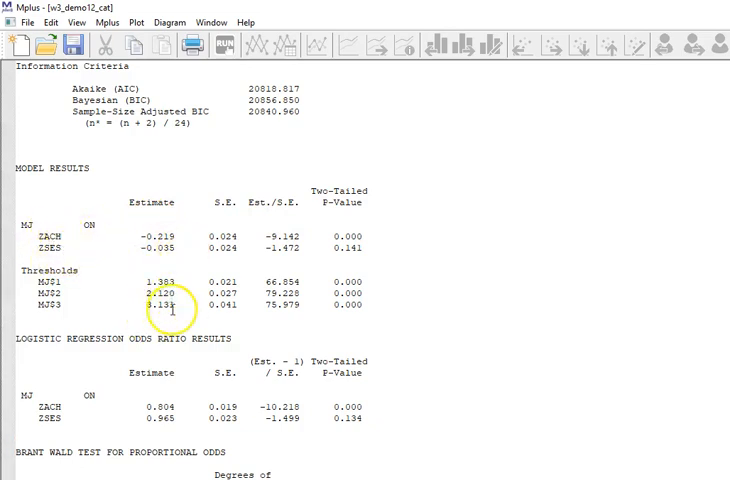
mouse_move(189, 311)
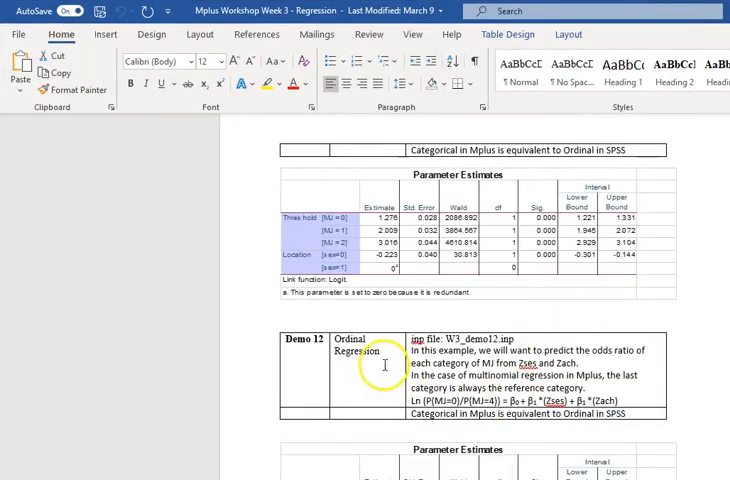
Scroll to the page 7 Demo 12 Ordinal Regression Parameter Estimates table
scroll("down", 3)
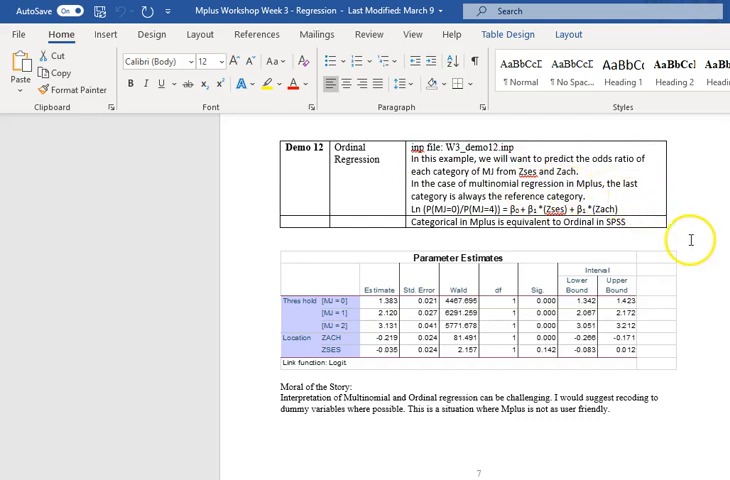
mouse_move(662, 360)
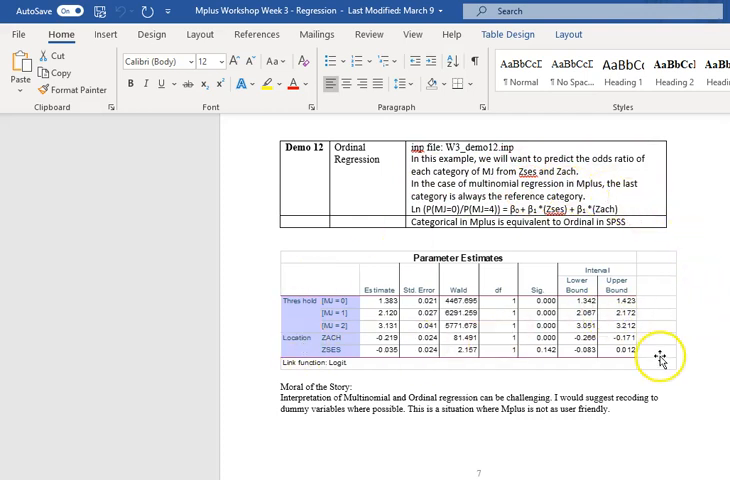